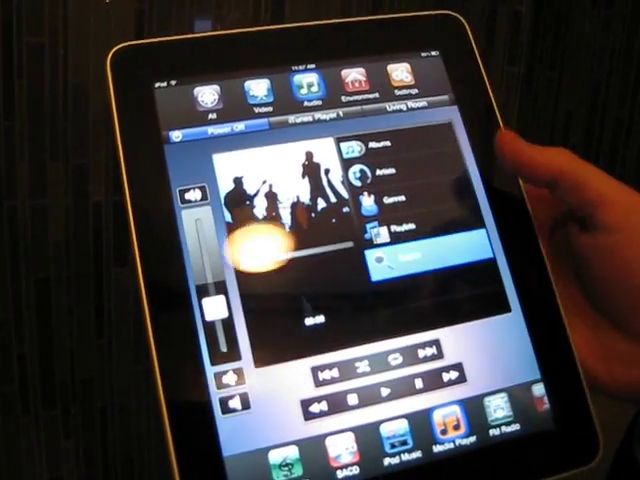
Tap Search in the iTunes Player browse menu to bring up the search field and keyboard
{"action": "left_click", "coordinate": [405, 265]}
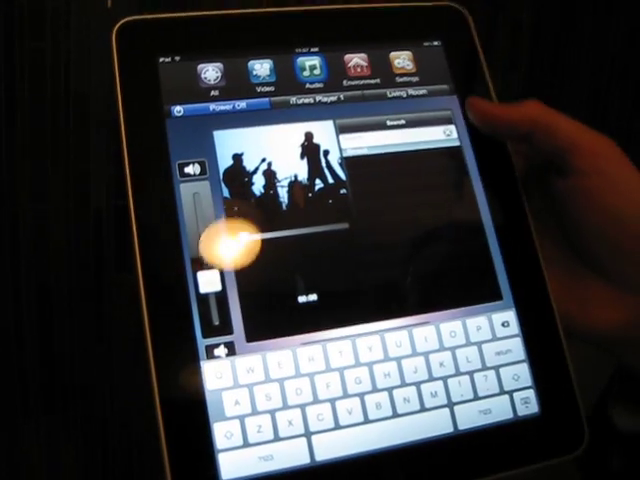